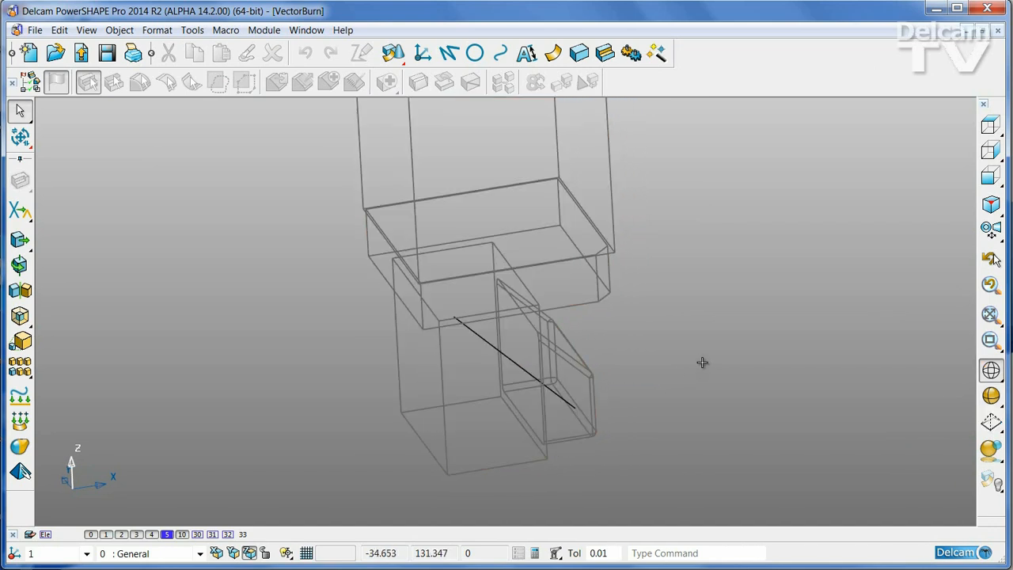
Step: Display the mould and the copper electrode as shaded solids instead of wireframe
click(515, 364)
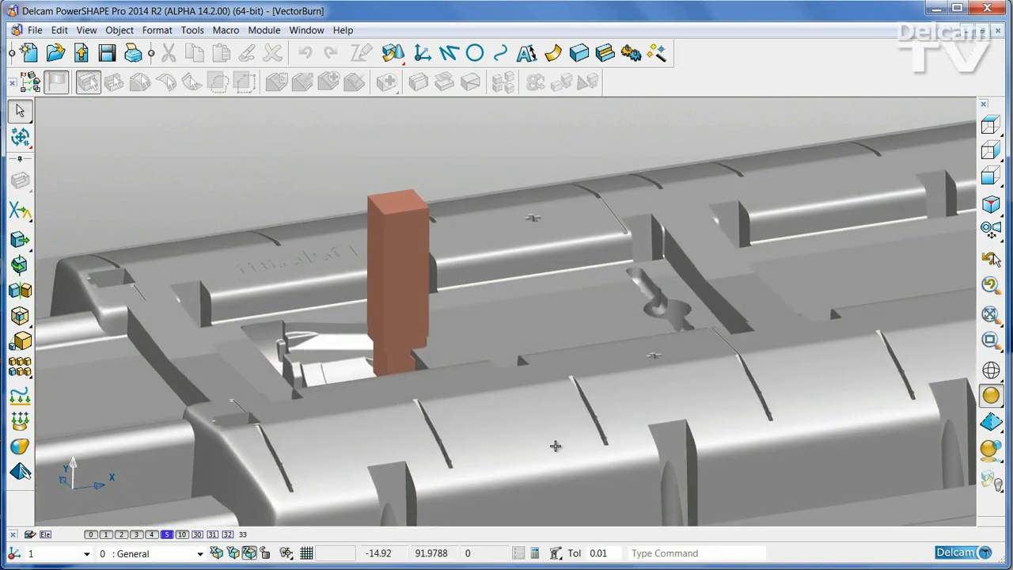
Step: Edit the rectangular electrode and confirm its solid includes the base
click(395, 277)
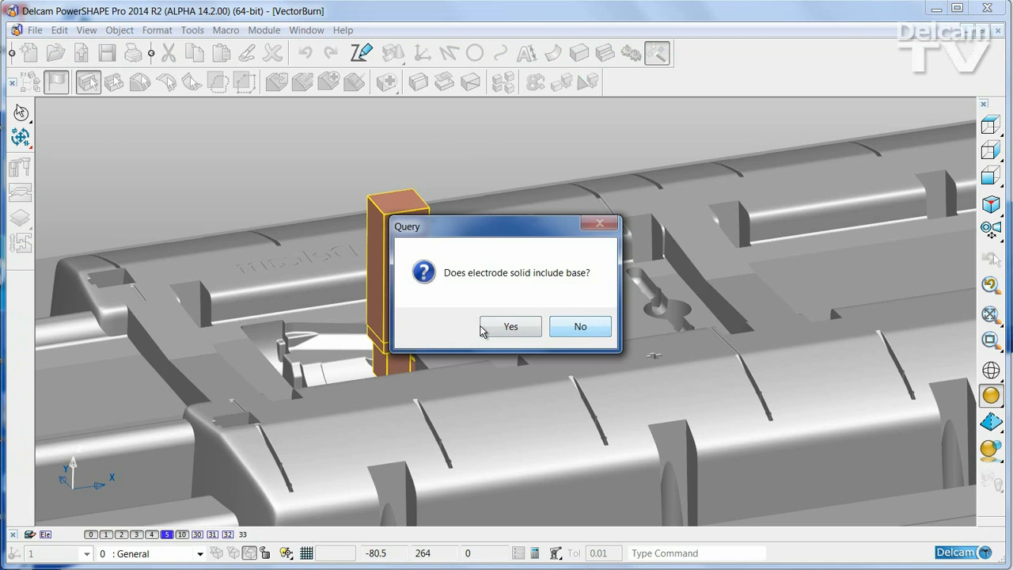
click(510, 326)
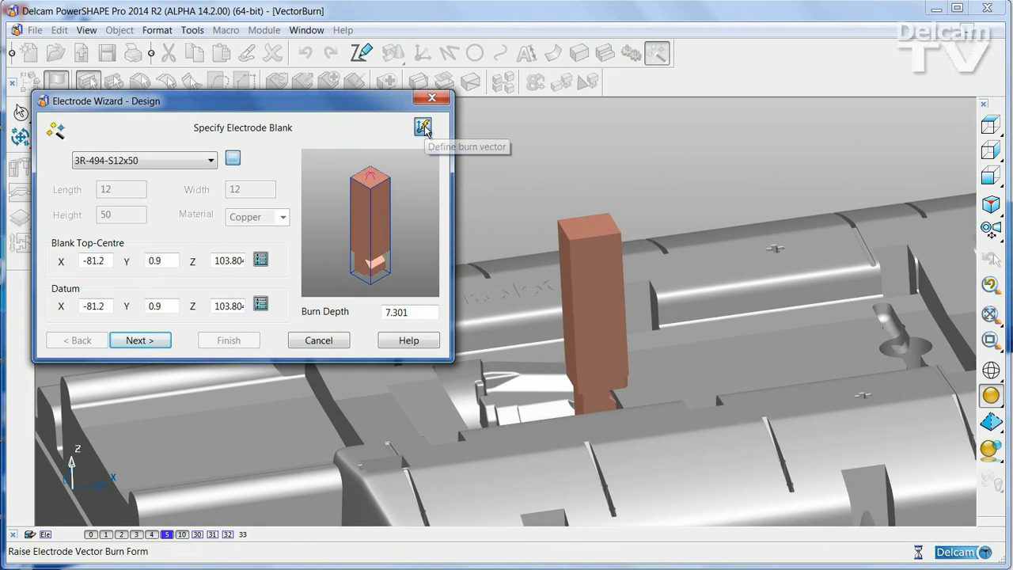
Step: Run the 180/45 vector burn simulation back and forth into the cavity, then accept it
click(423, 127)
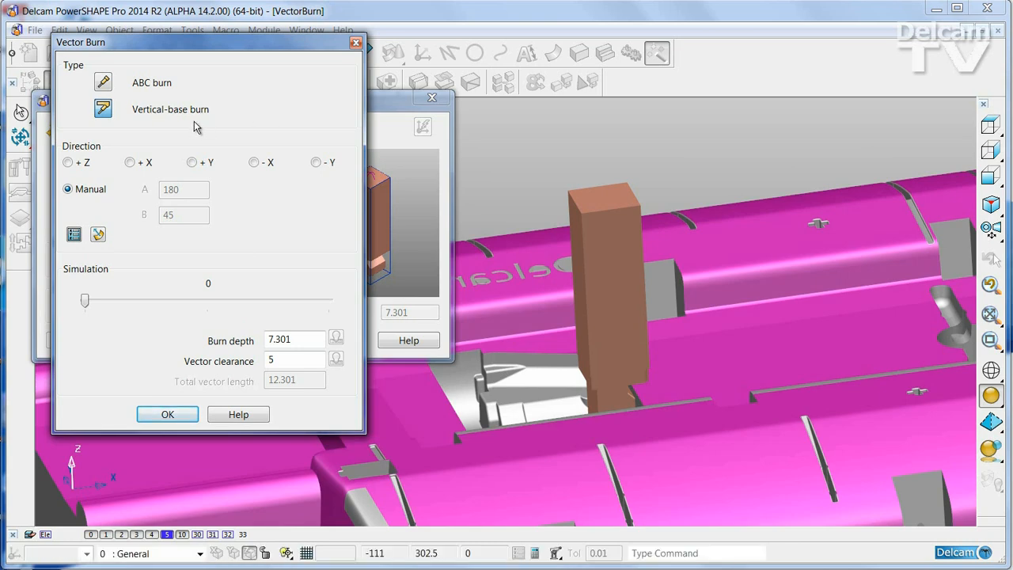
mouse_move(85, 300)
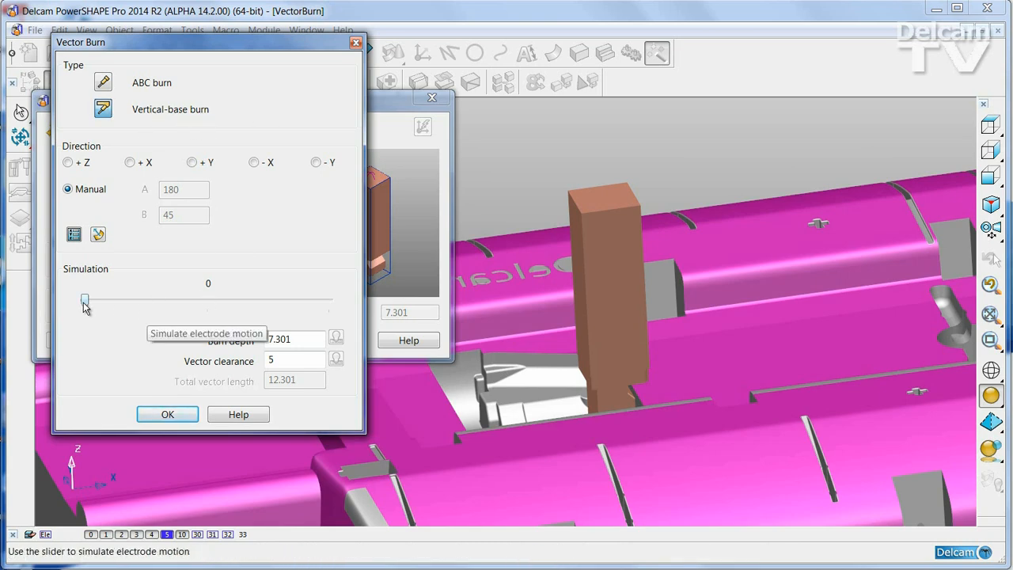
drag(86, 299, 169, 299)
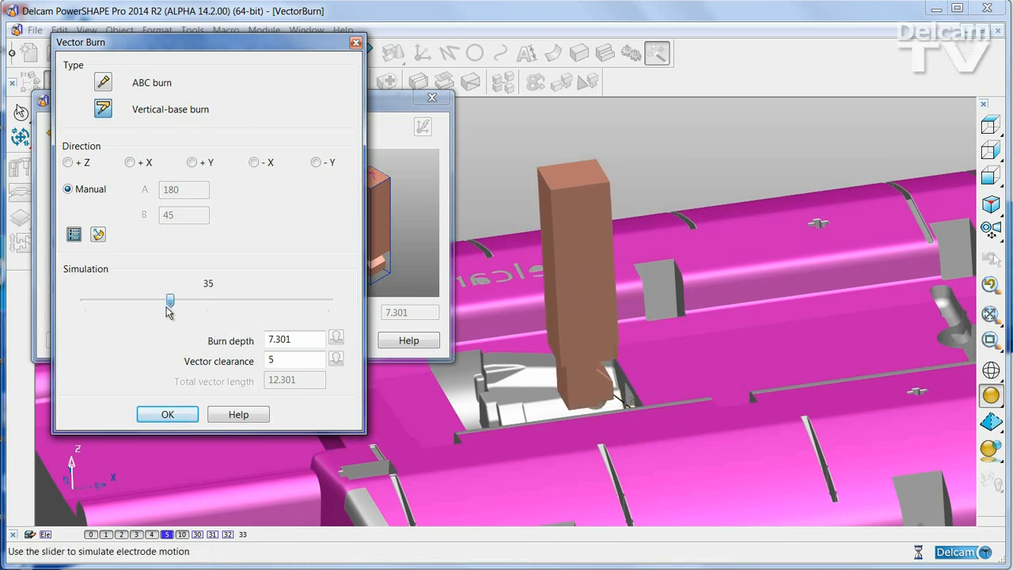
drag(171, 301, 268, 301)
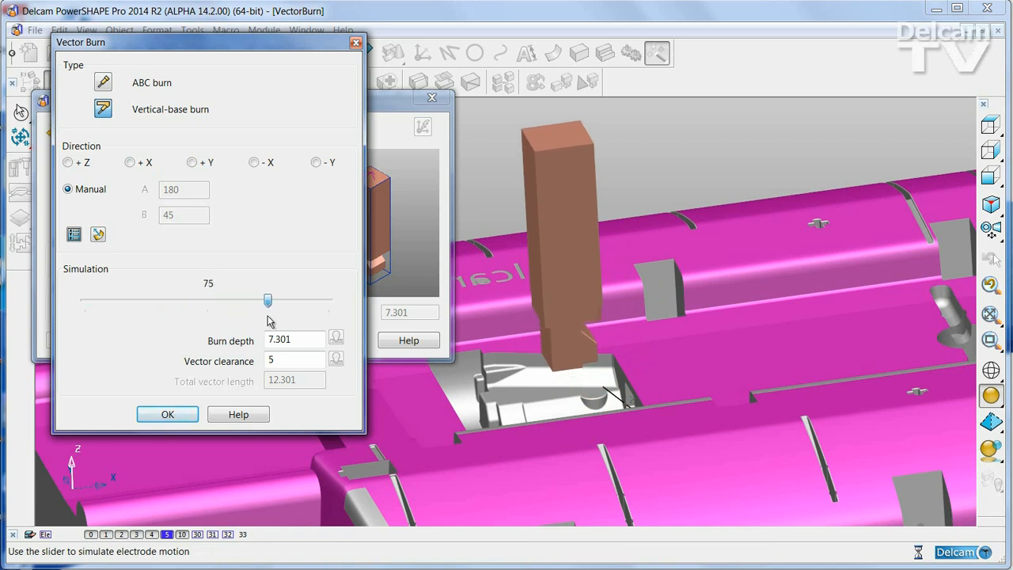
drag(268, 301, 139, 301)
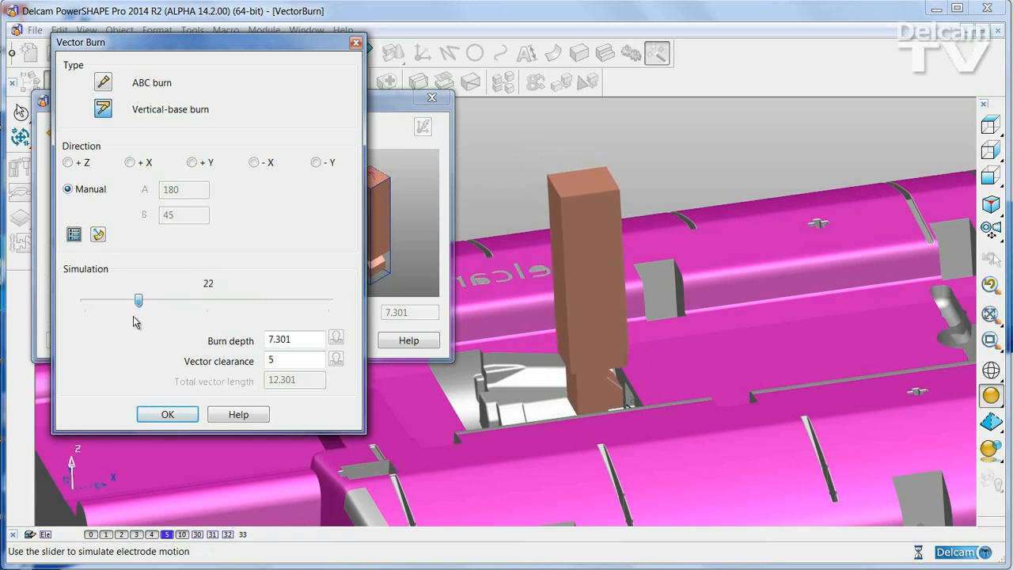
drag(139, 301, 247, 301)
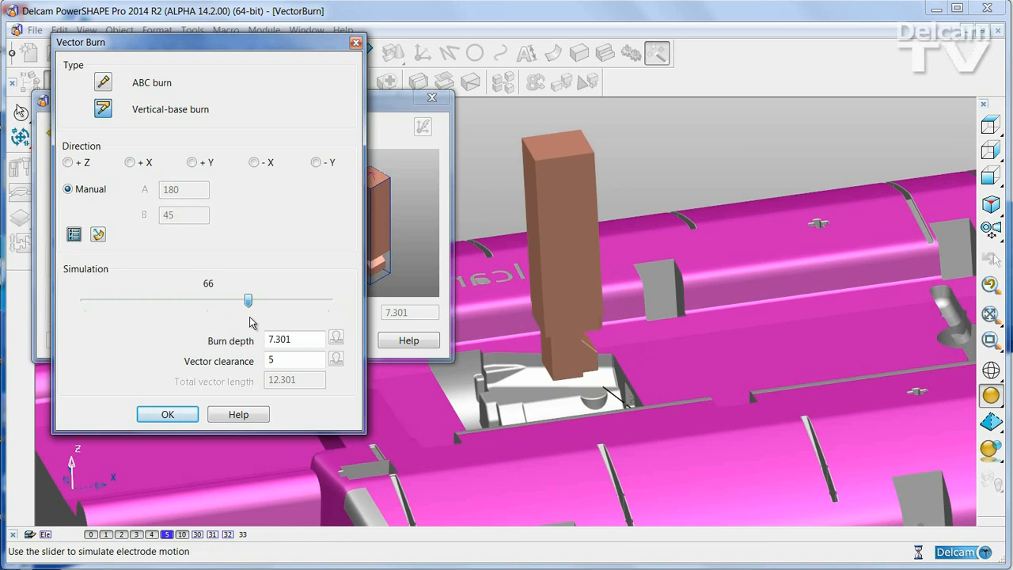
drag(247, 300, 88, 301)
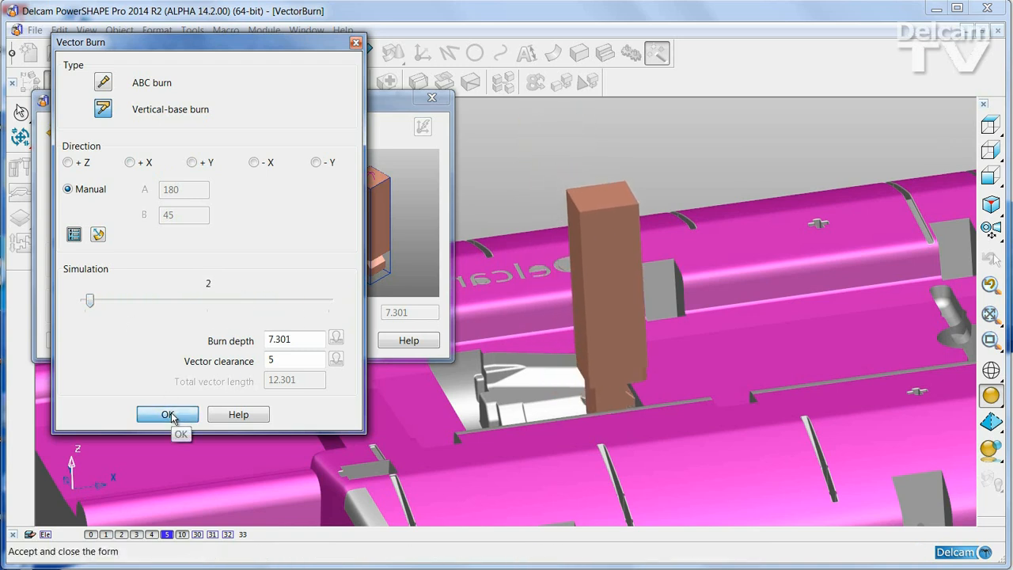
click(168, 414)
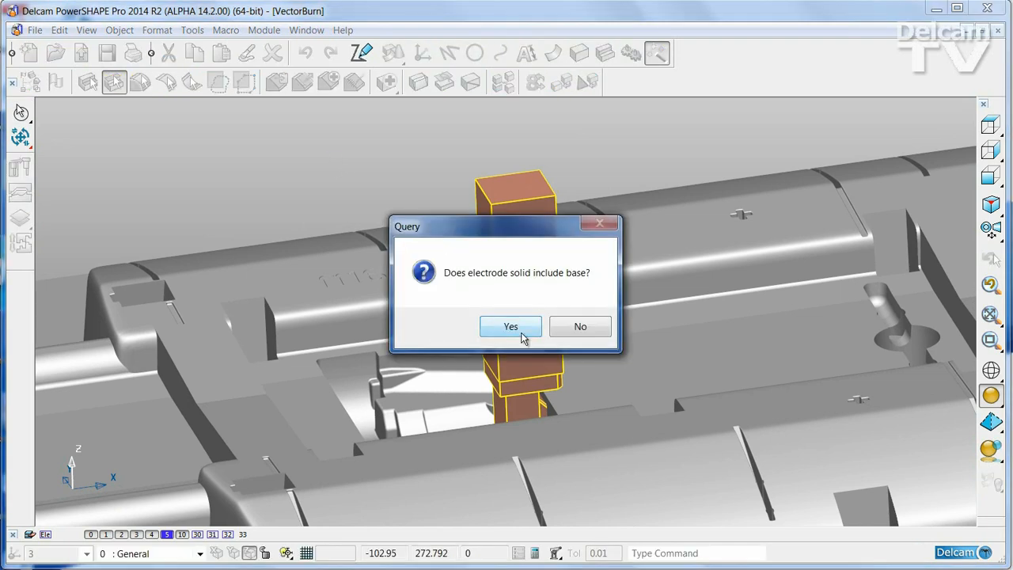
Step: Confirm the second electrode includes its base and reach its -X vector burn form
click(510, 326)
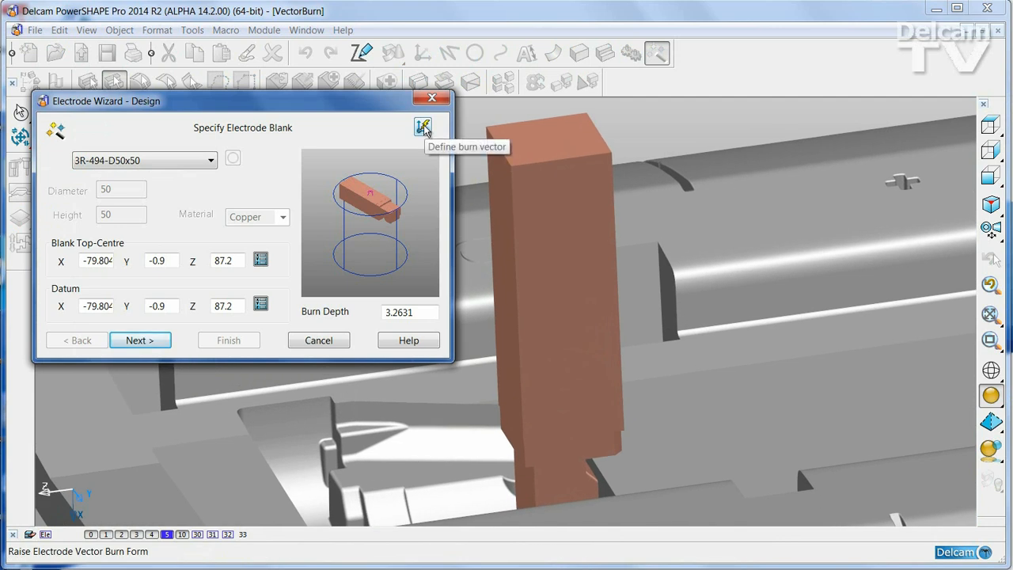
click(423, 126)
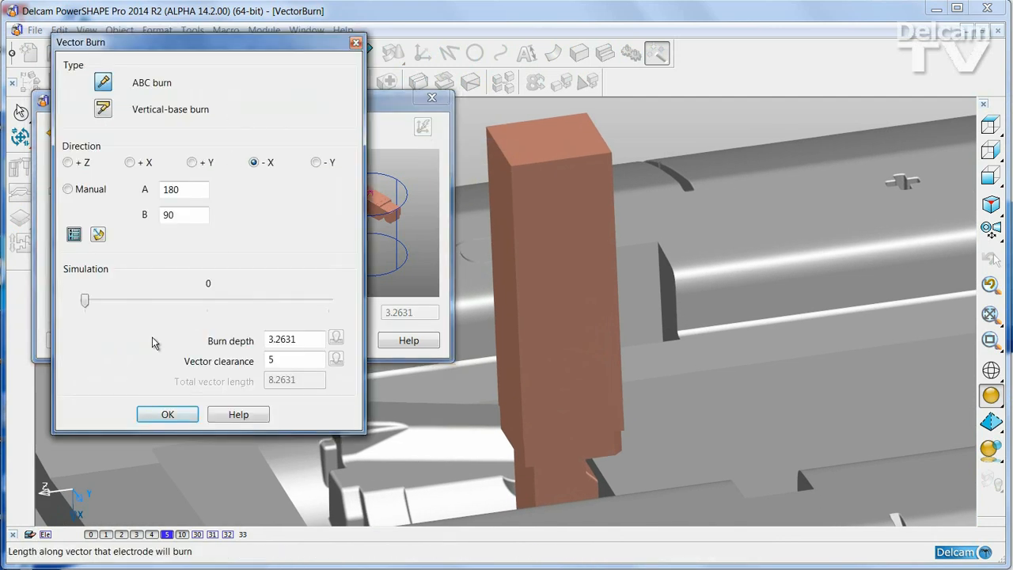
Step: Slide the simulation to 55 to watch the second electrode travel along -X for collisions
drag(86, 300, 109, 301)
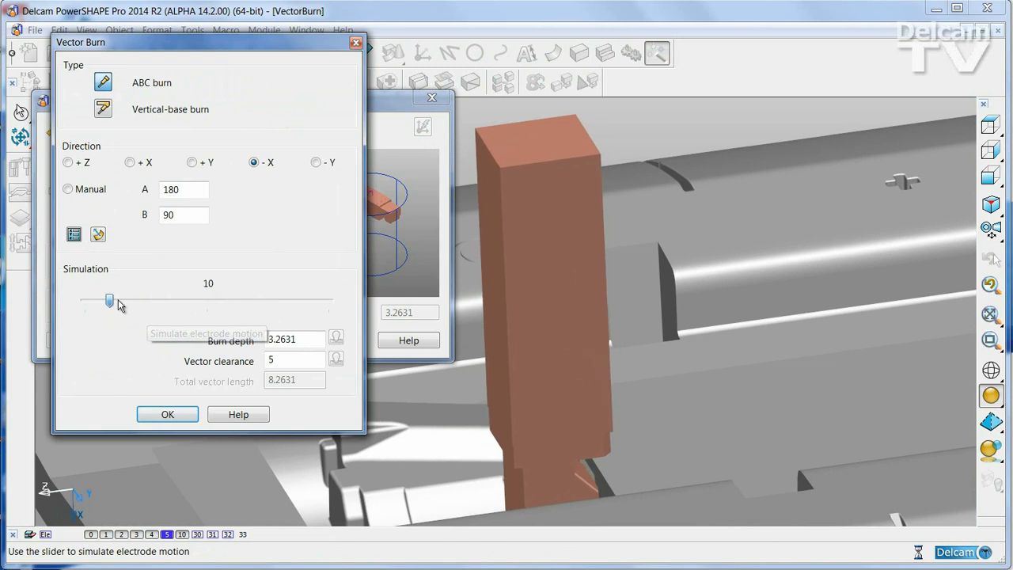
drag(110, 301, 92, 301)
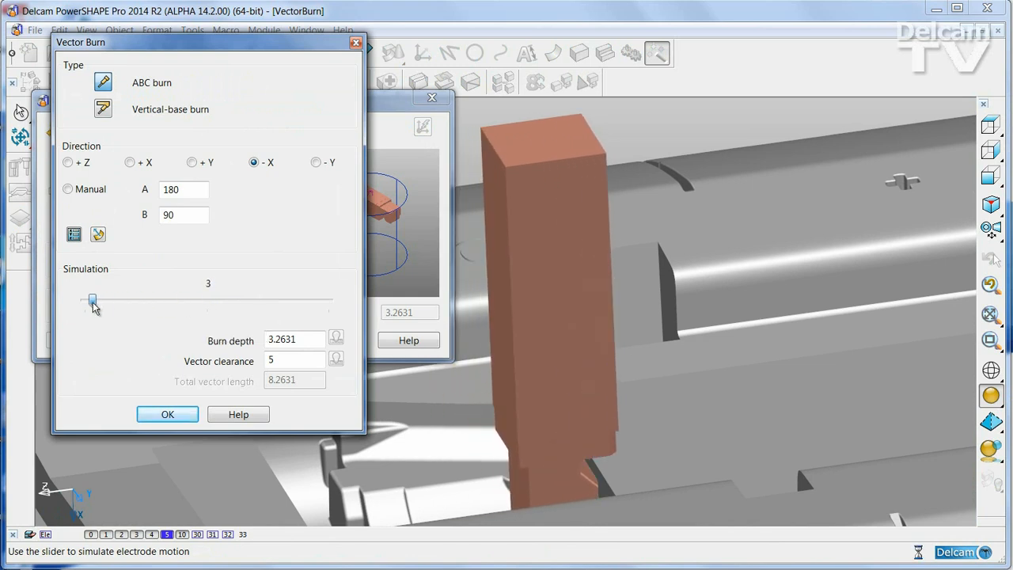
drag(92, 300, 91, 299)
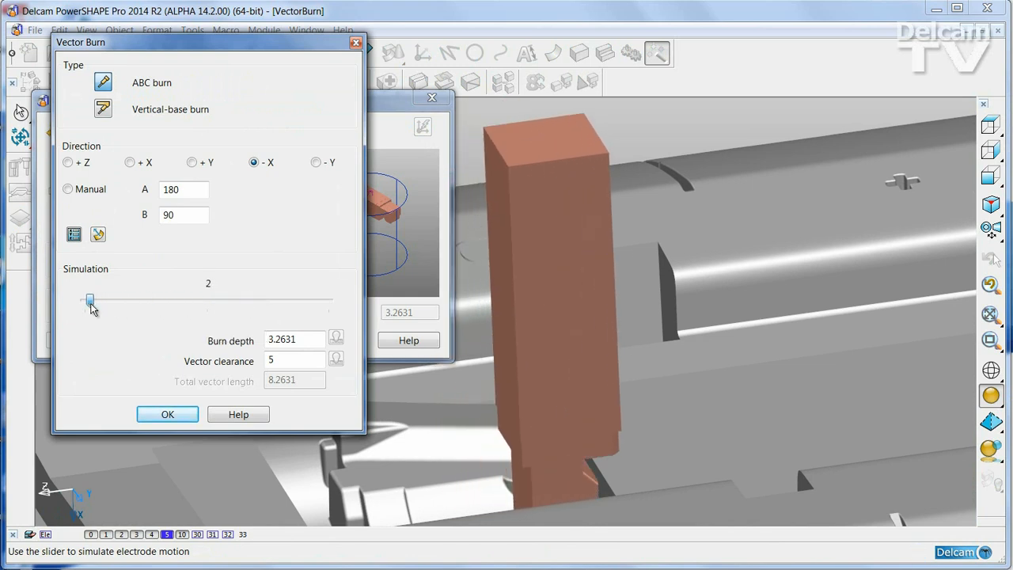
drag(89, 299, 169, 299)
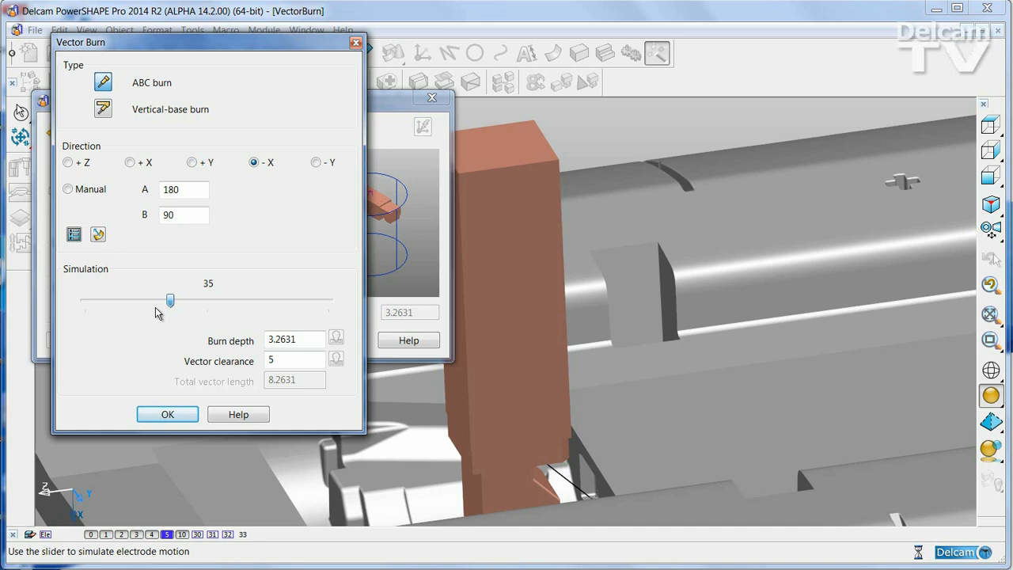
drag(169, 300, 219, 301)
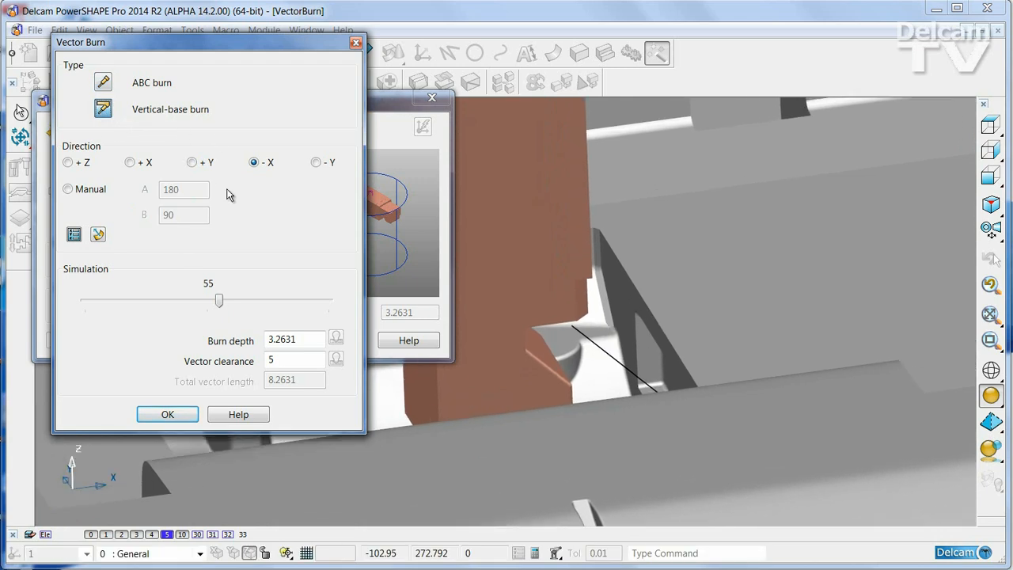
click(73, 234)
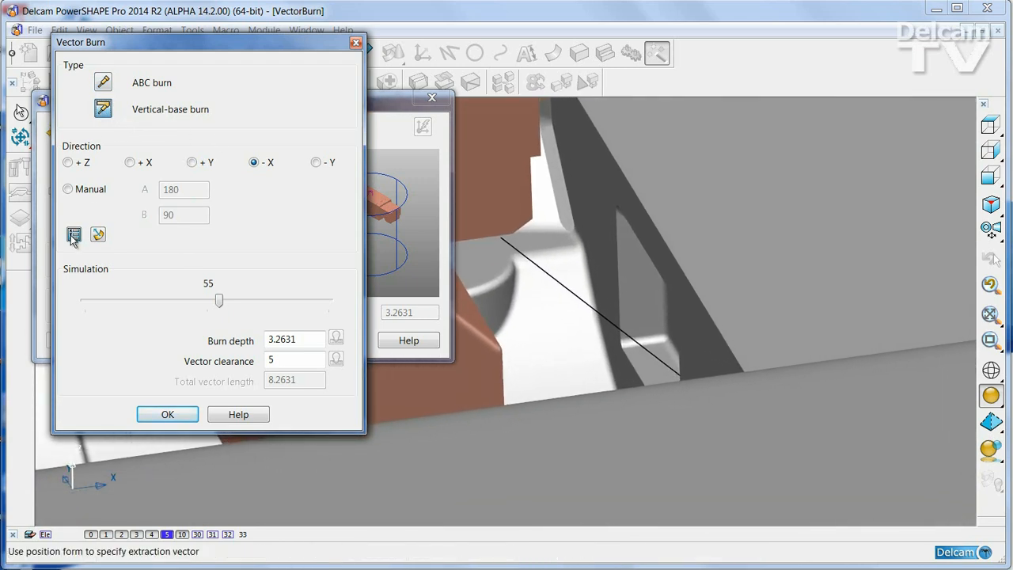
Step: Define the burn vector to the drawn line's end point, giving manual angles 180 and 45
click(73, 234)
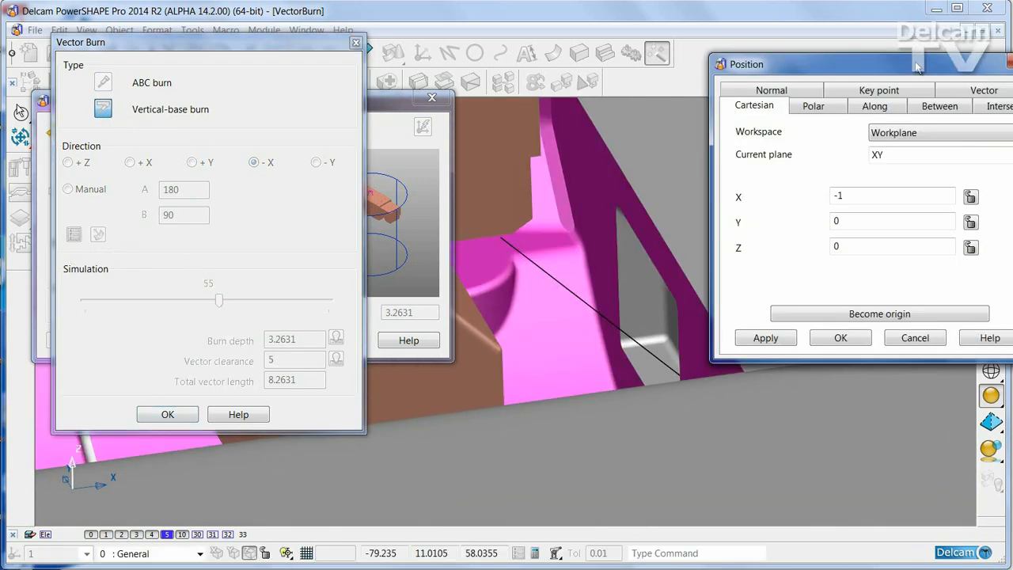
click(984, 88)
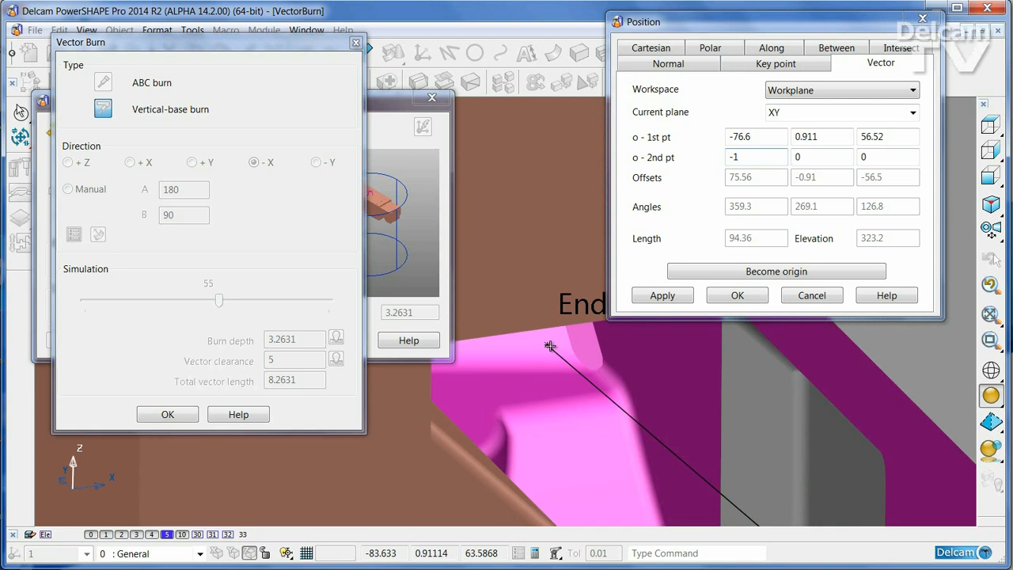
click(661, 296)
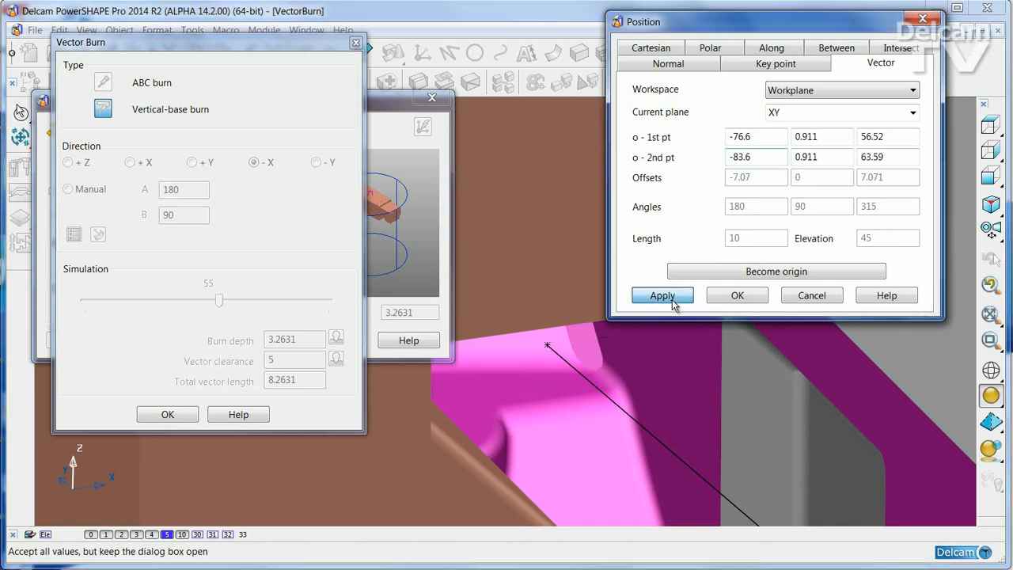
click(662, 296)
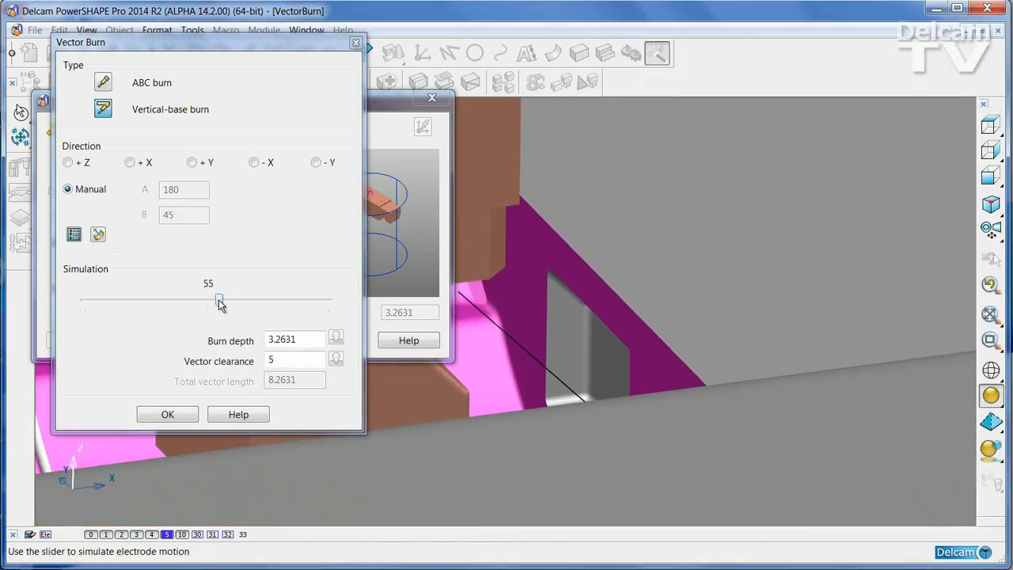
Step: Simulate the electrode along the new 180/45 line and accept the burn settings
drag(219, 301, 202, 301)
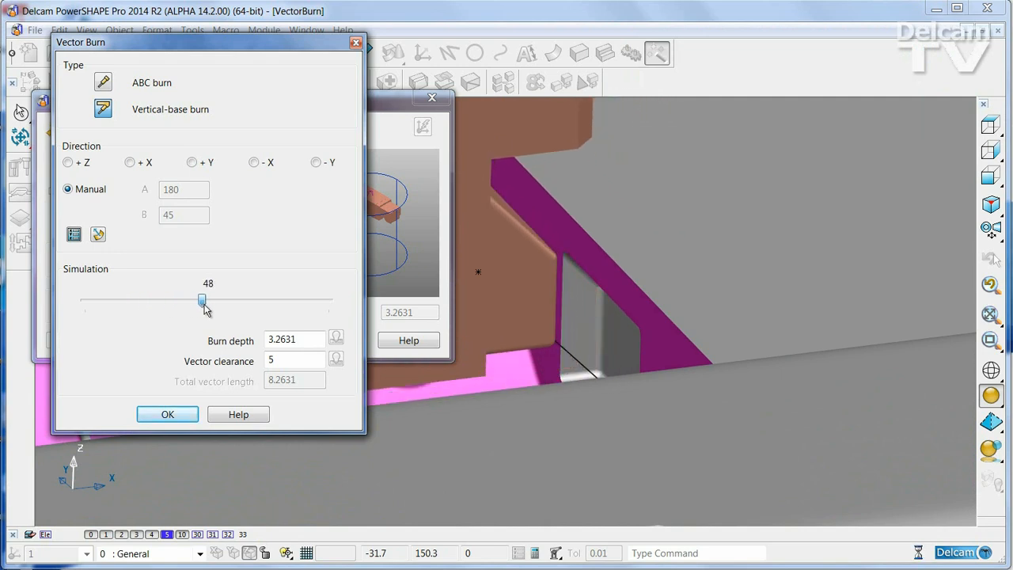
drag(203, 301, 142, 301)
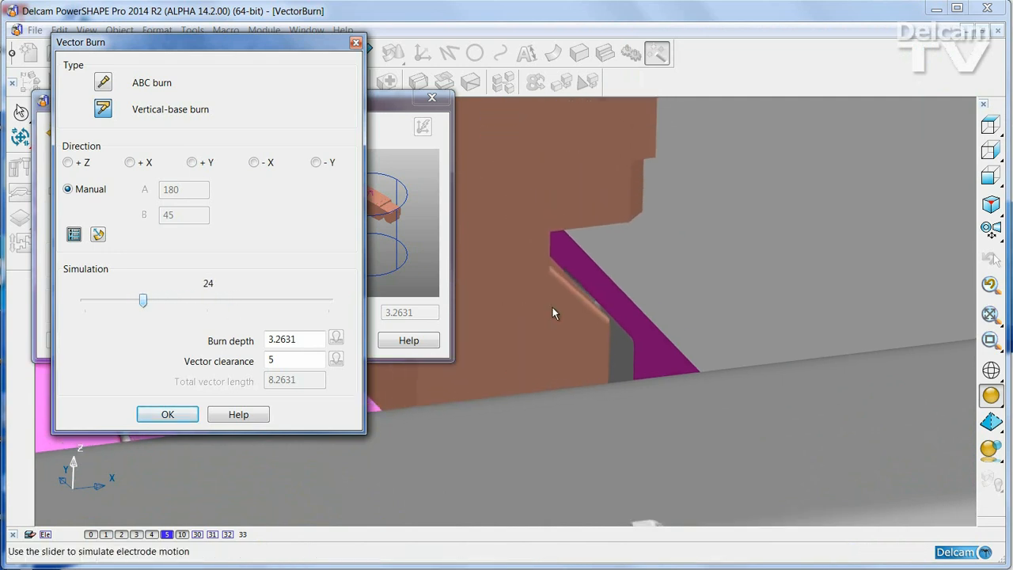
drag(142, 299, 143, 302)
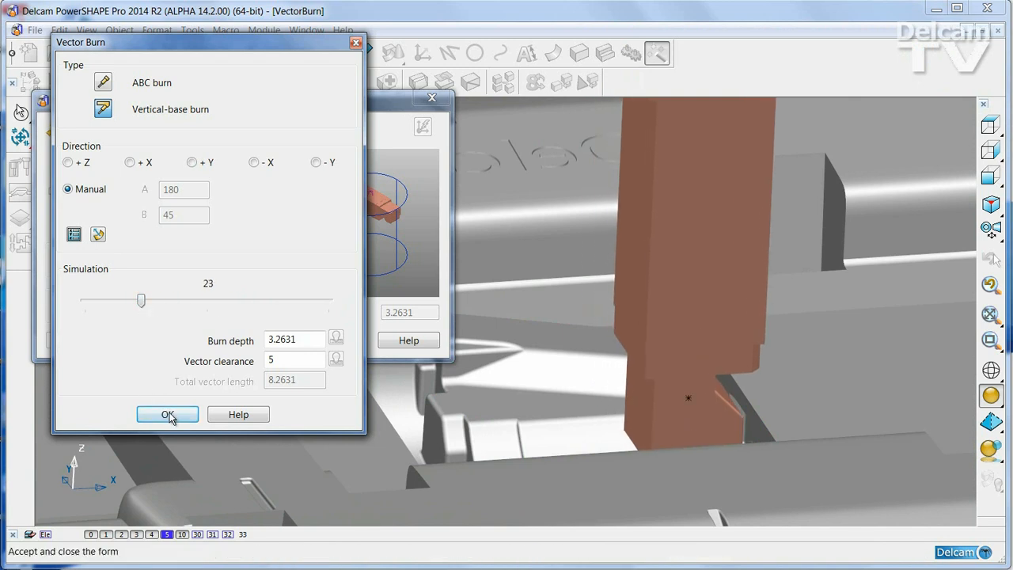
click(168, 414)
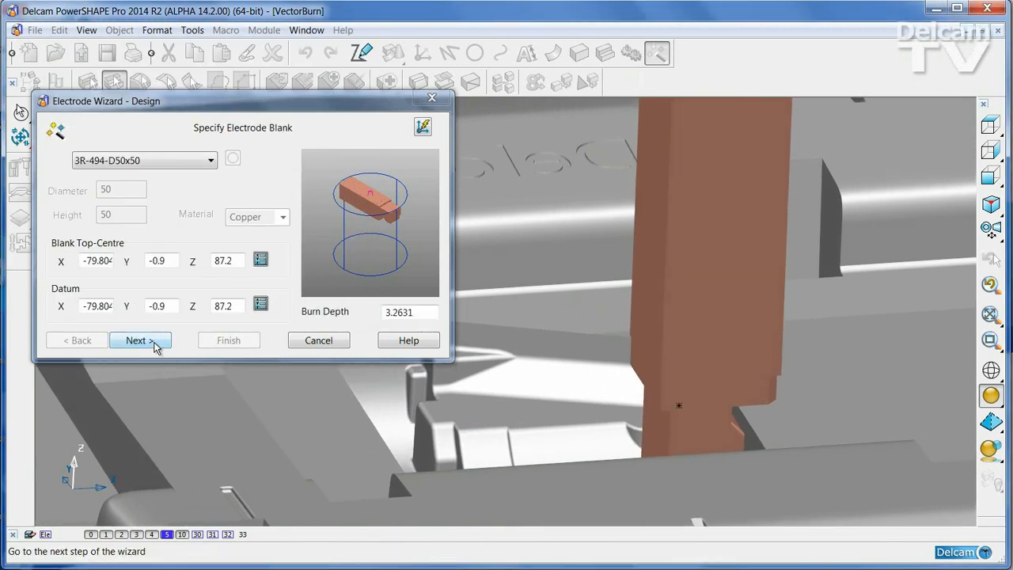